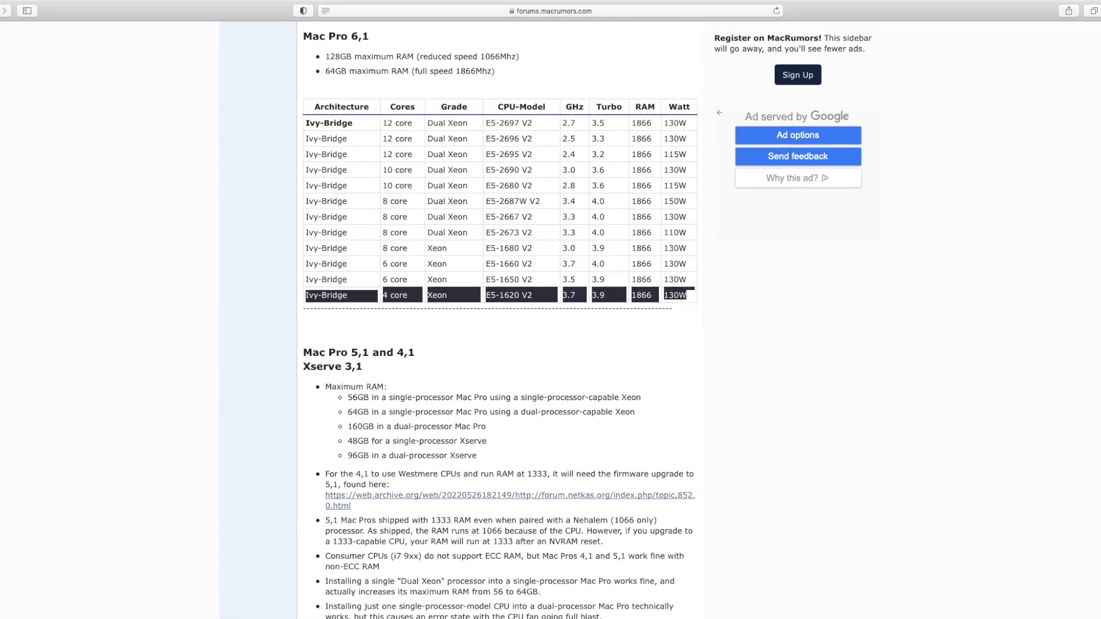
scroll(down, 3)
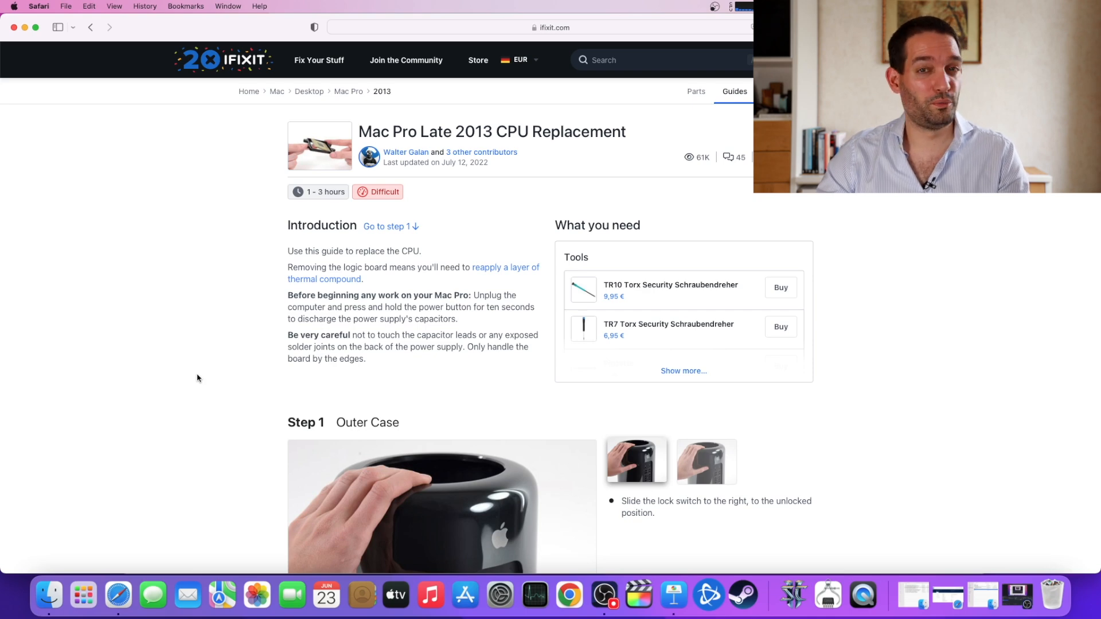
scroll(up, 3)
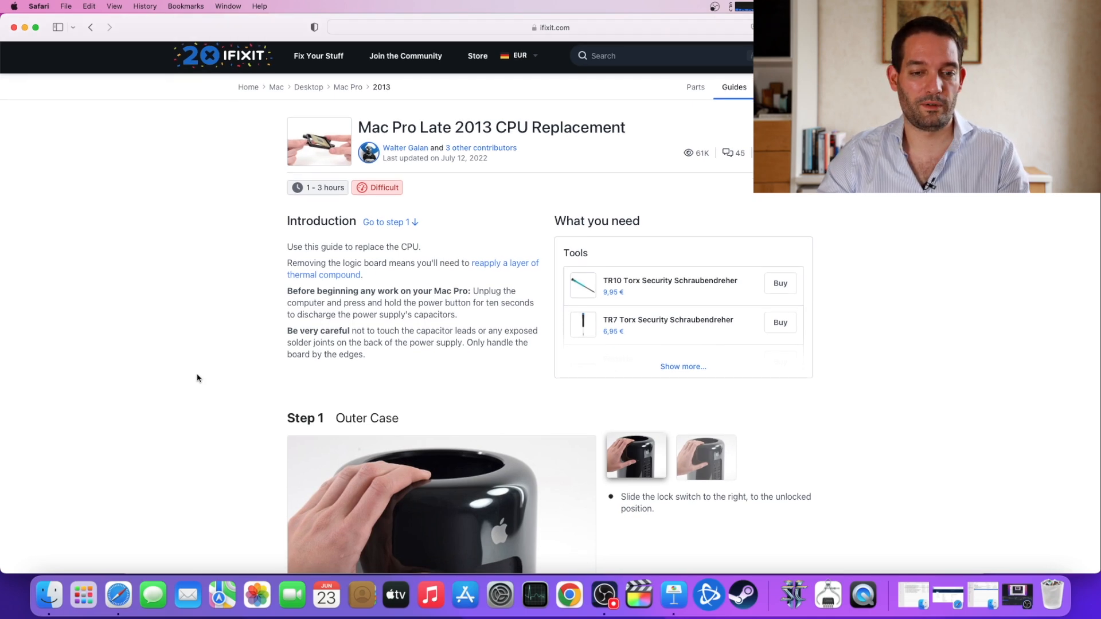
scroll(down, 3)
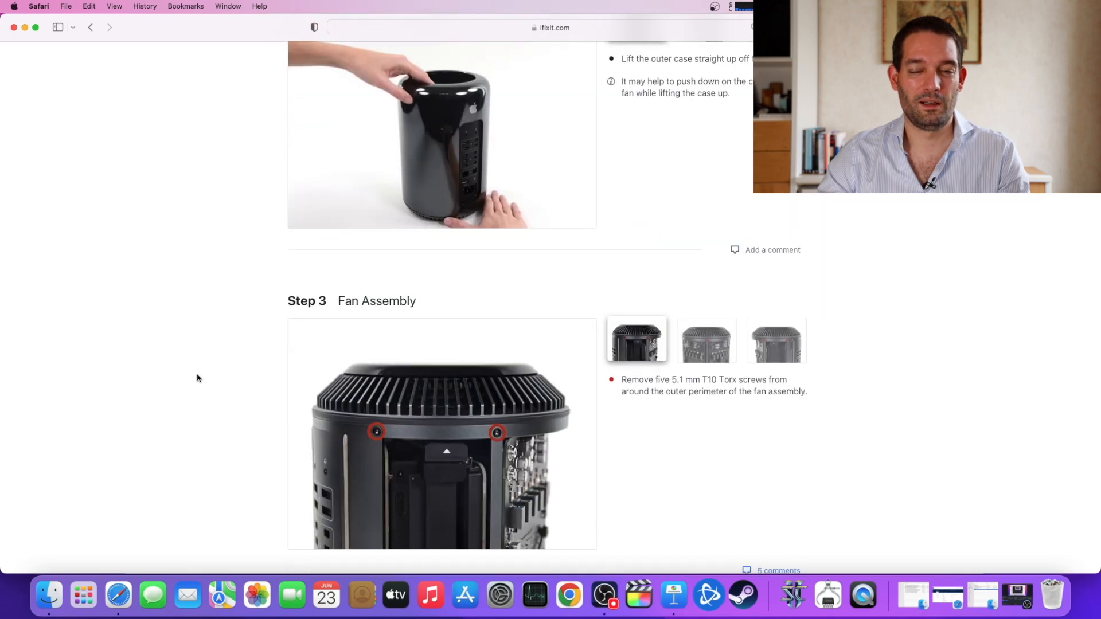
scroll(down, 3)
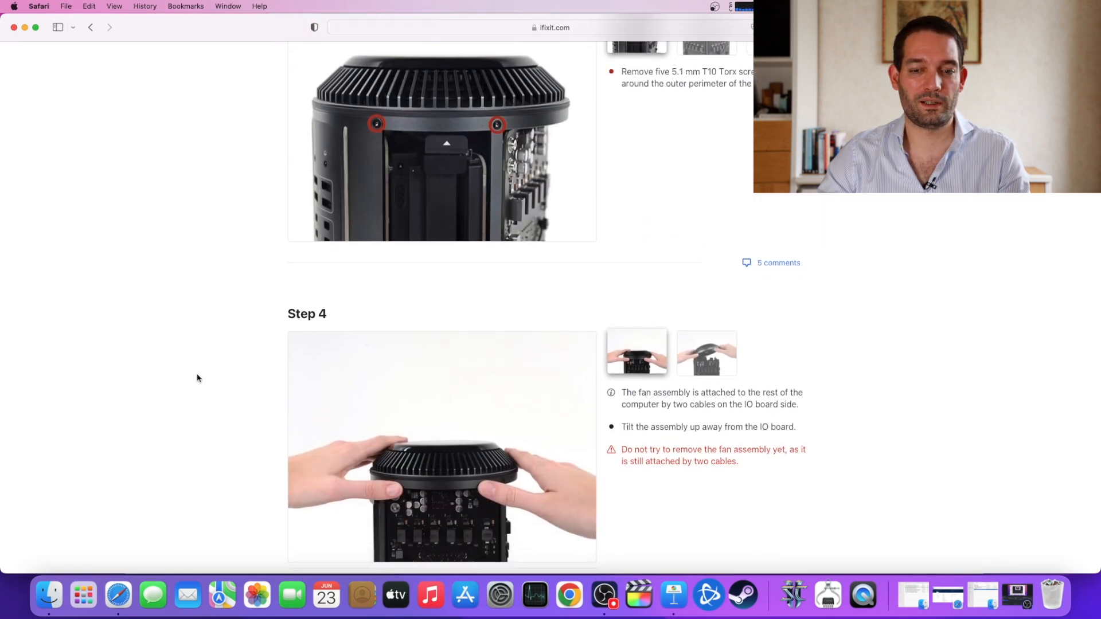
scroll(down, 3)
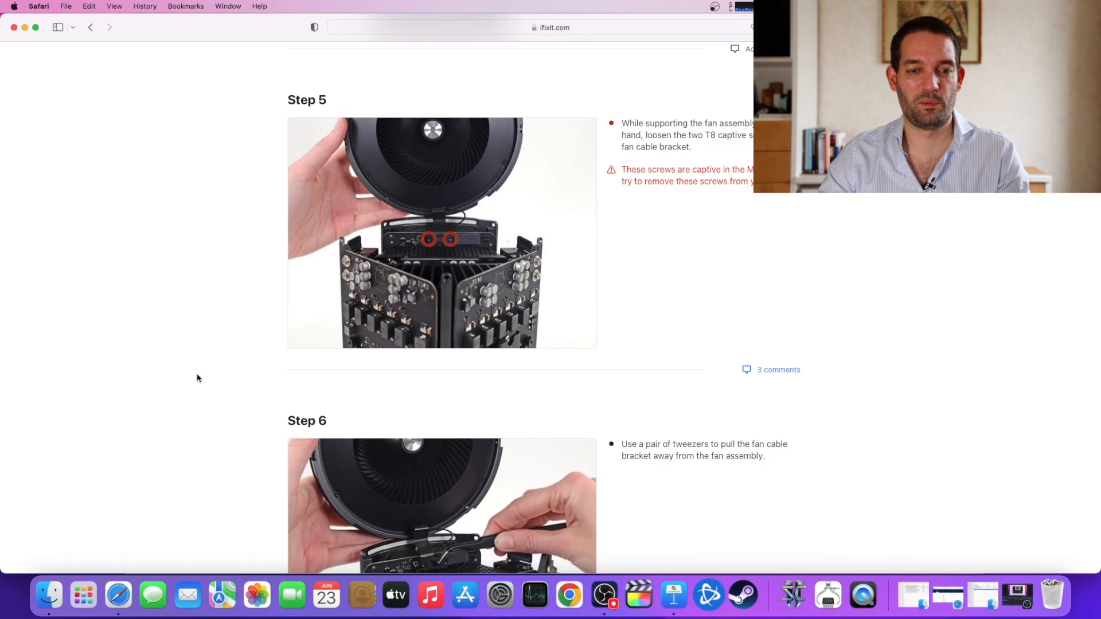